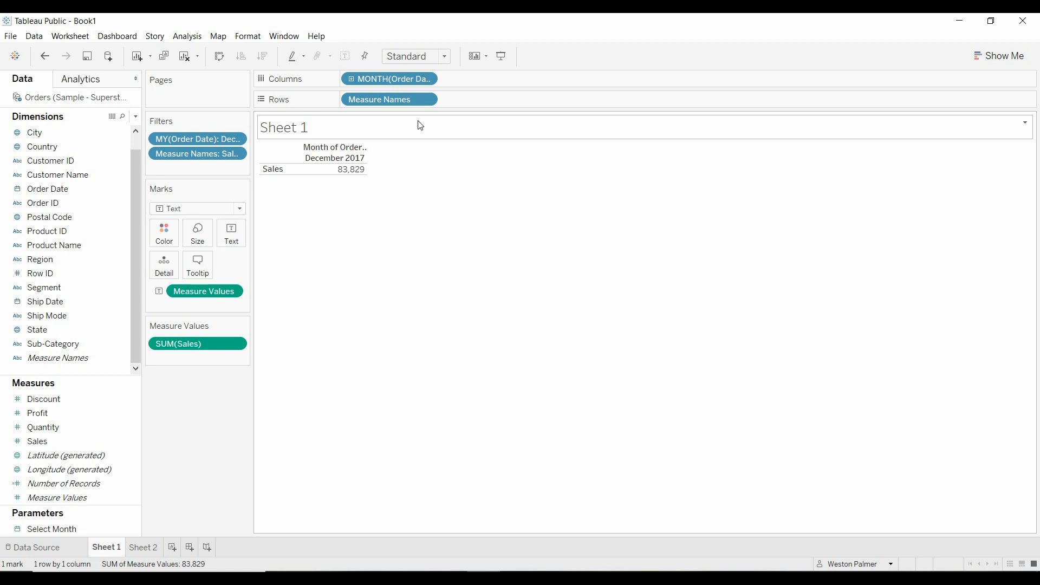
mouse_move(312, 191)
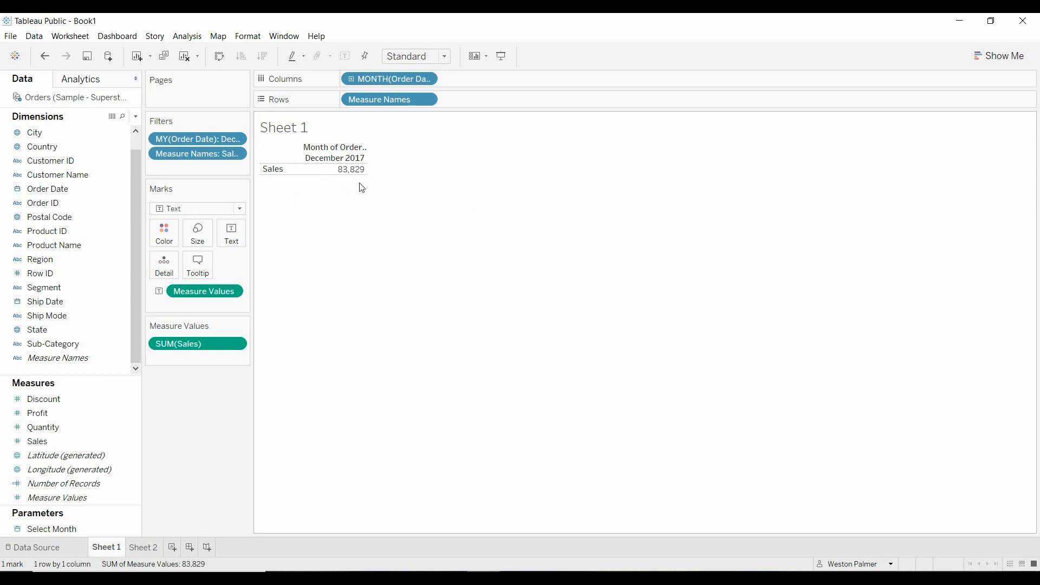
mouse_move(172, 499)
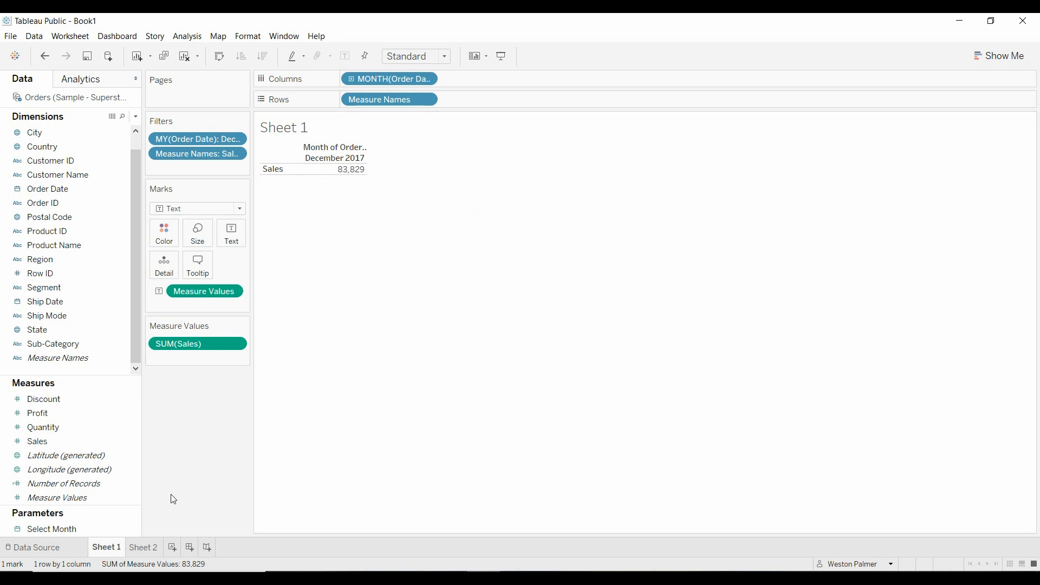
Review the Select Month parameter: date type, from 1/1/2014, one-month step, current 12/1/2017.
right_click(52, 529)
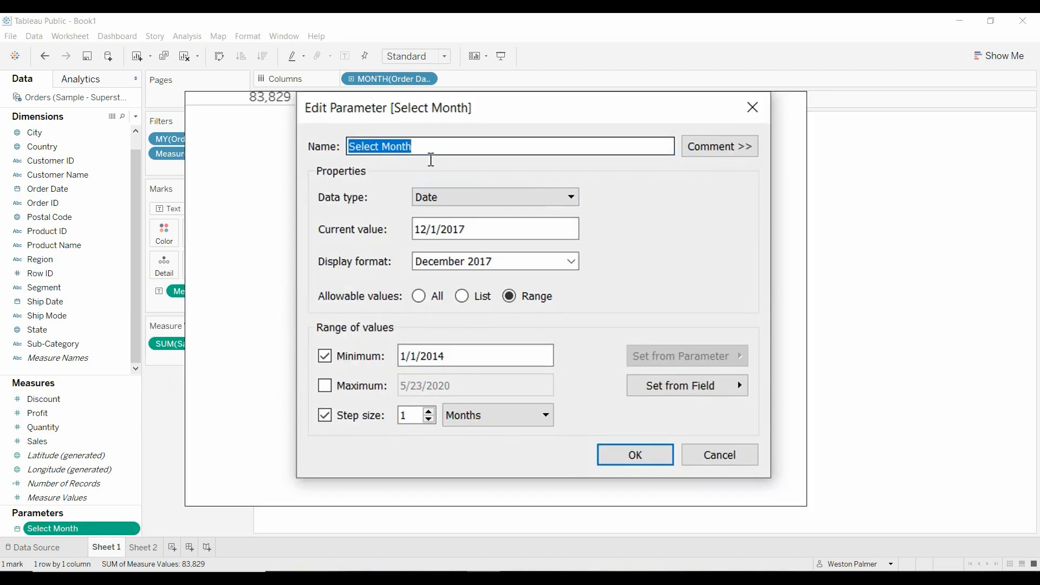
left_click(494, 229)
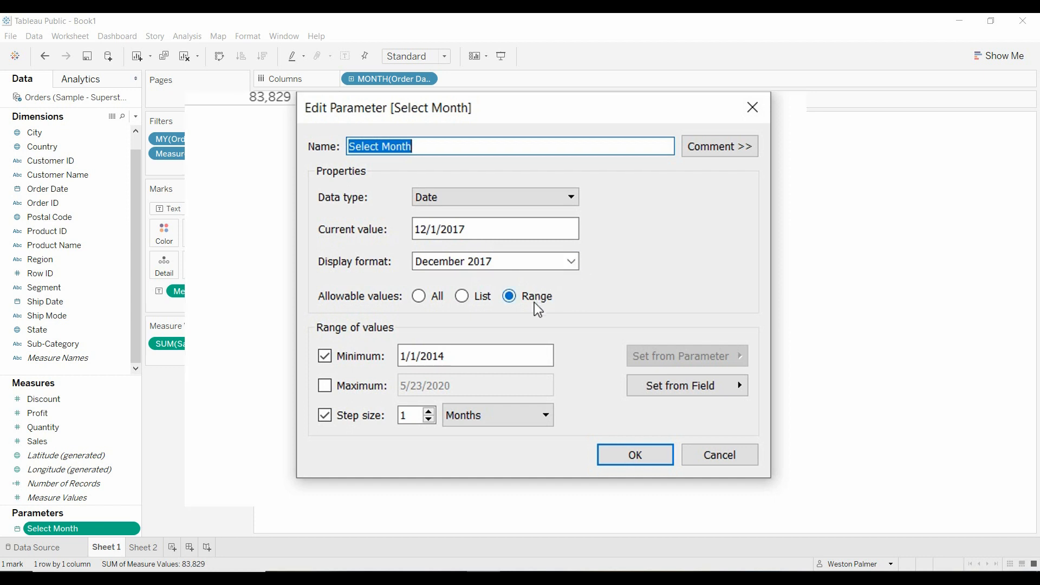
left_click(475, 354)
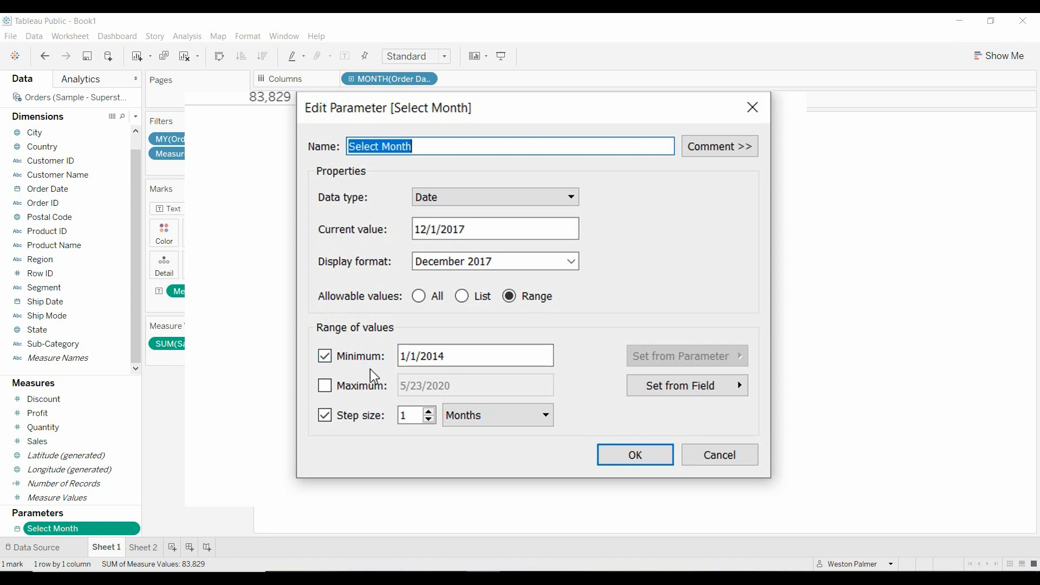
left_click(325, 386)
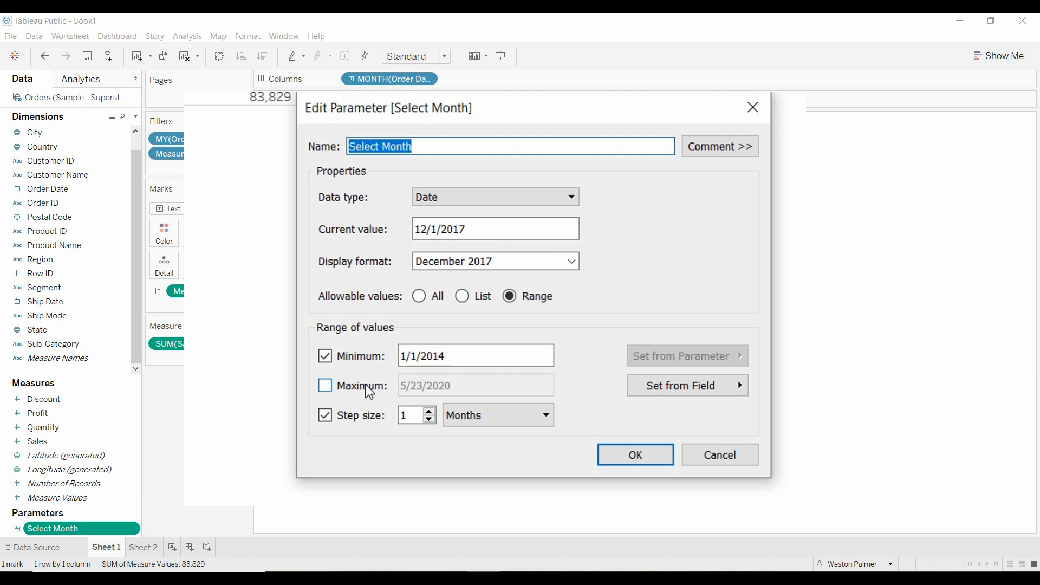
left_click(325, 385)
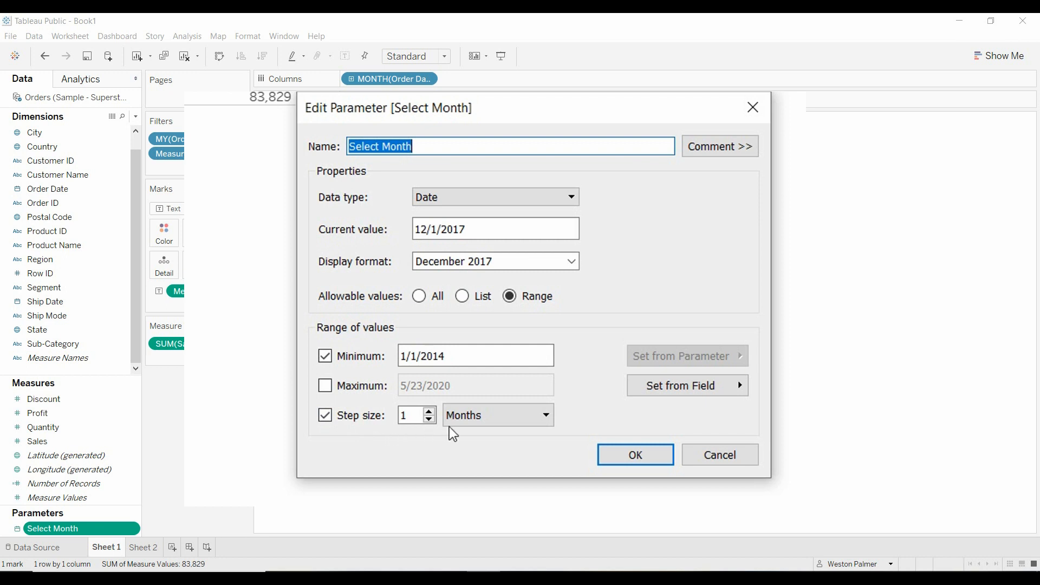
mouse_move(609, 451)
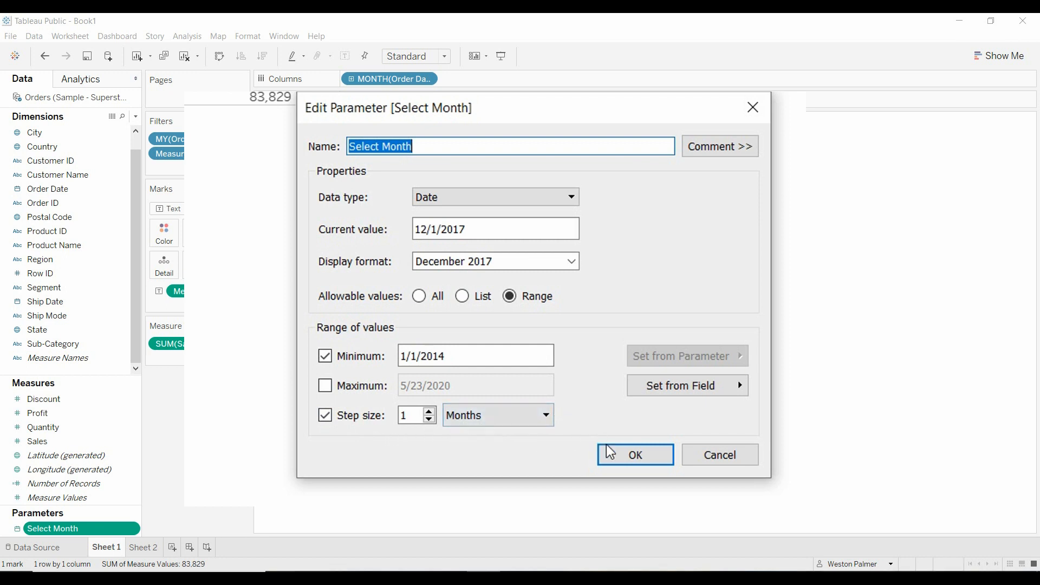
Close the unchanged parameter settings and open the Data pane's new-field menu.
left_click(633, 454)
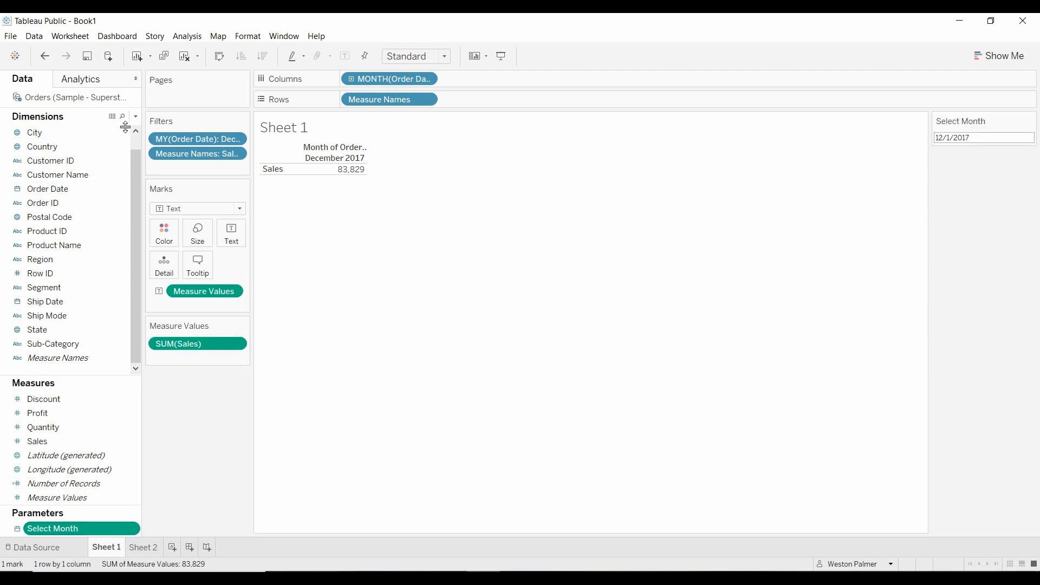
left_click(135, 117)
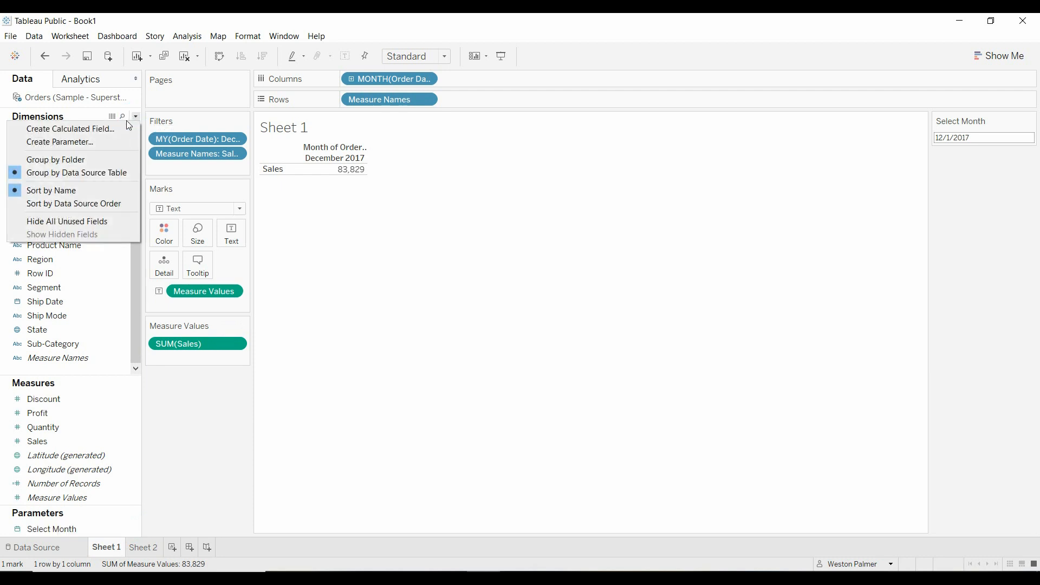
Create a calculated field and name it 'Select Month's Sales'.
left_click(68, 127)
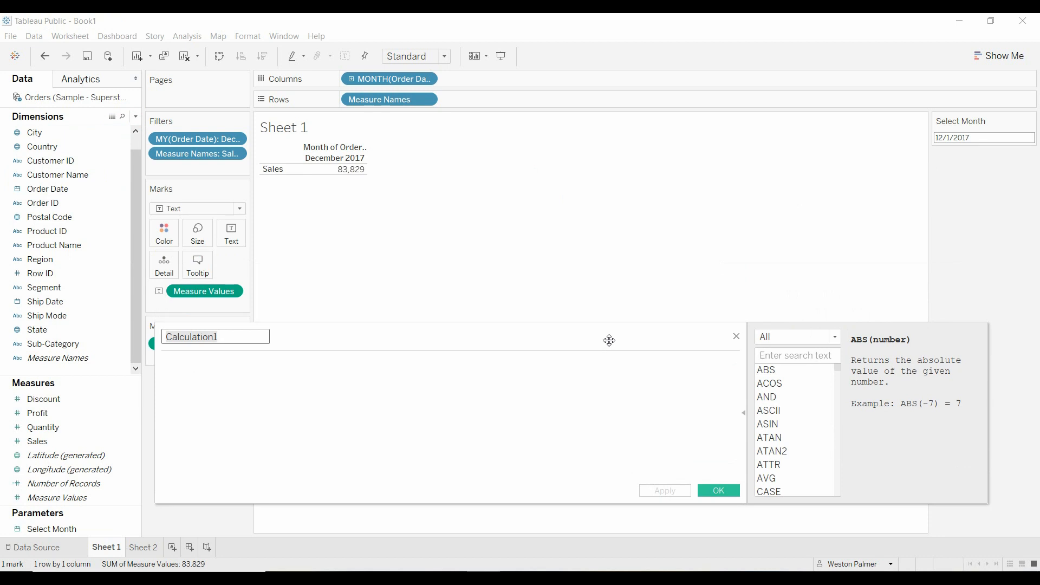
type("Sele")
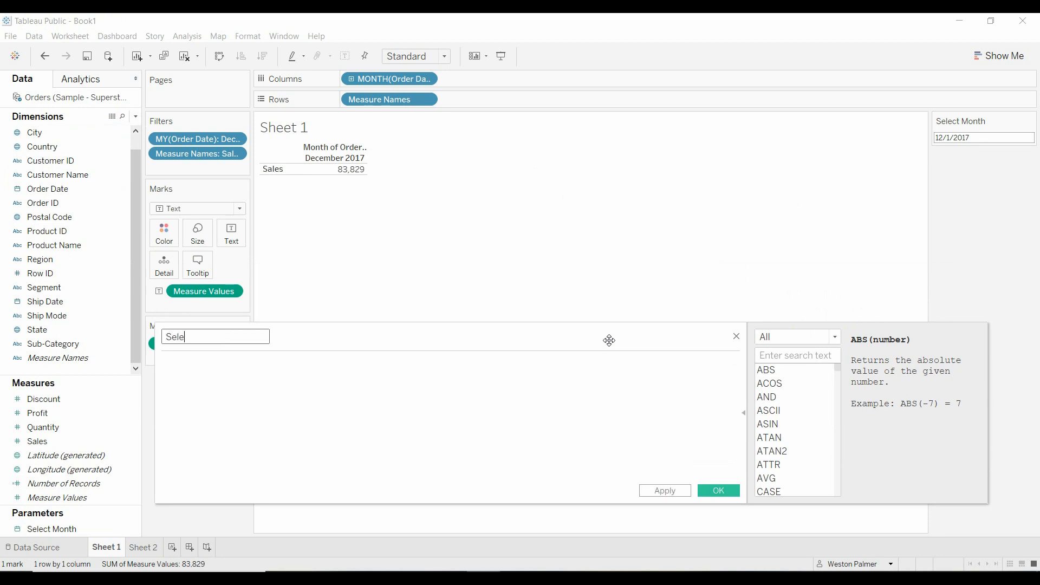
type("Select Month's Sales")
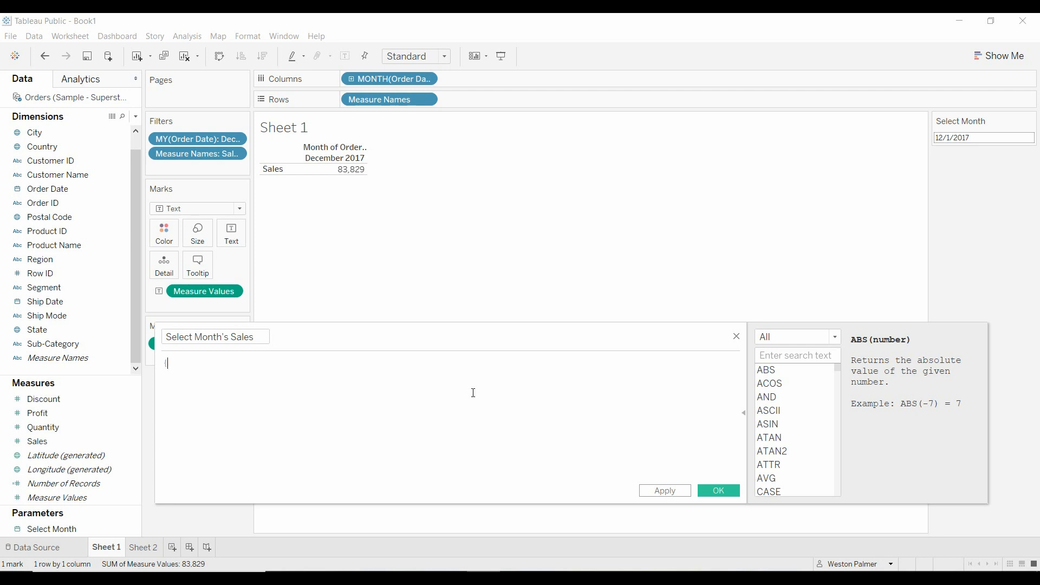
Begin the formula as {FIXED :sum(if Month([Order Date]).
type("FIXED")
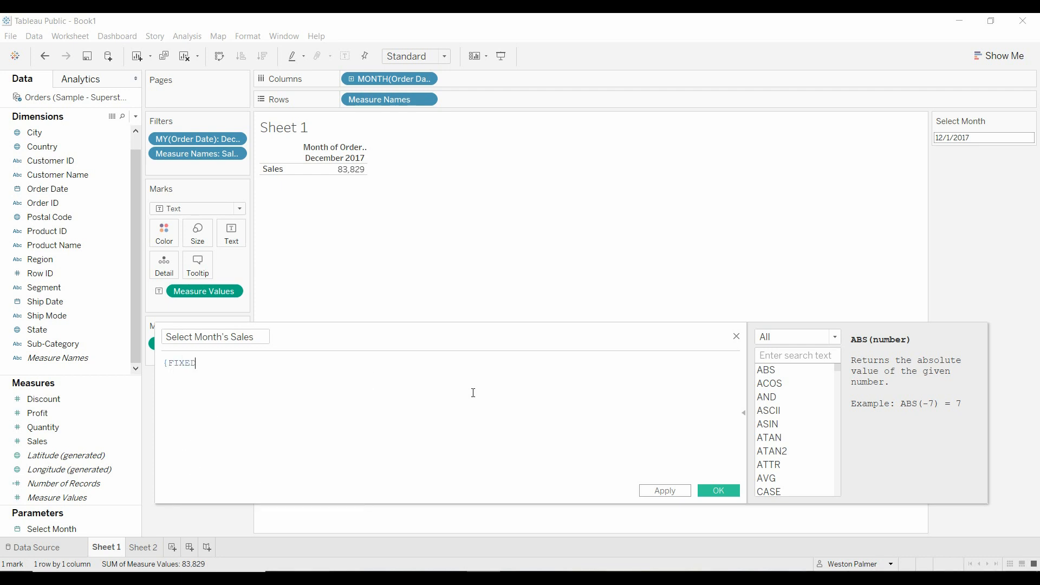
type(".")
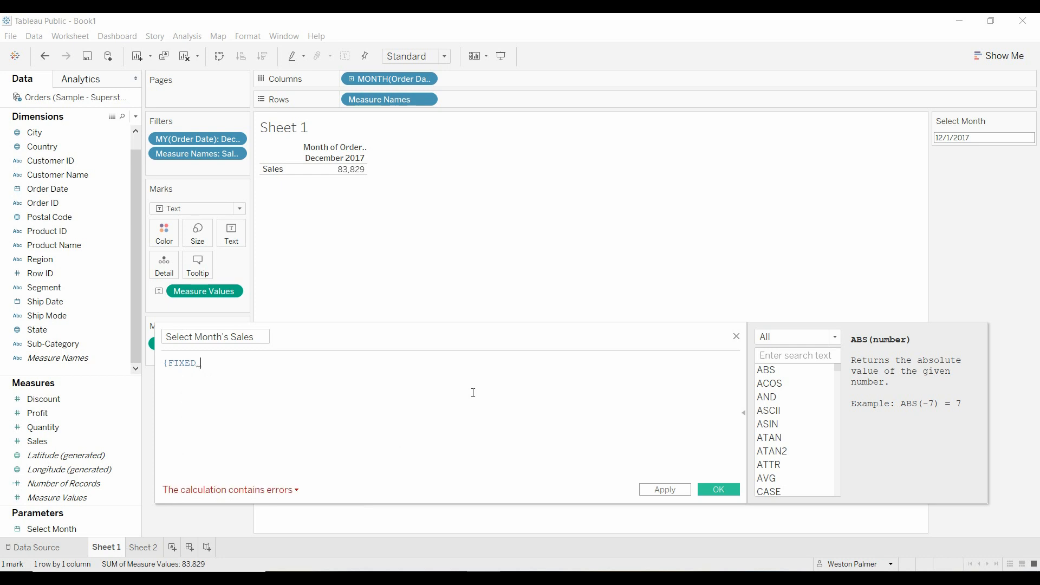
type(":sum")
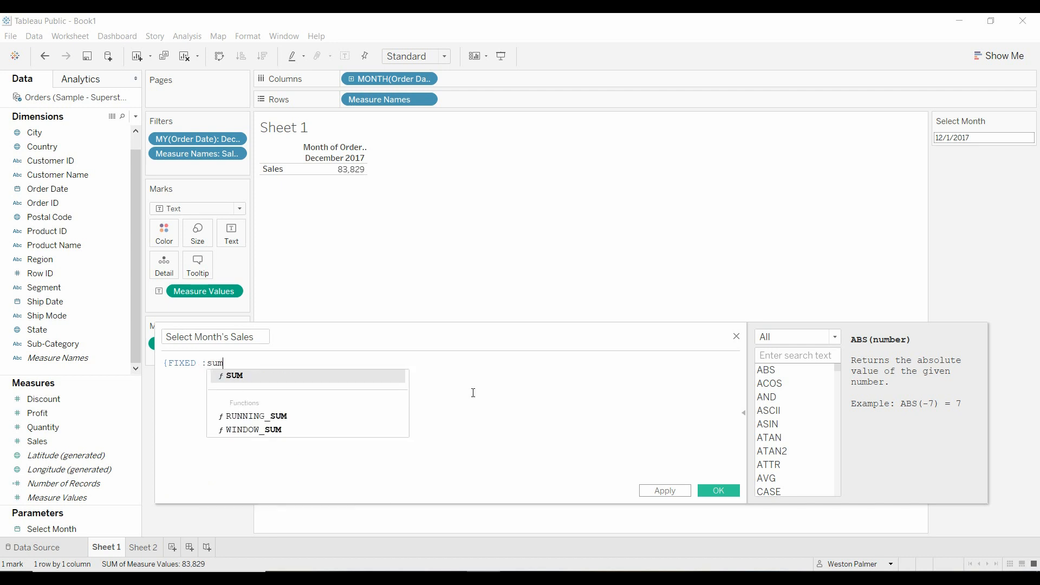
type("(")
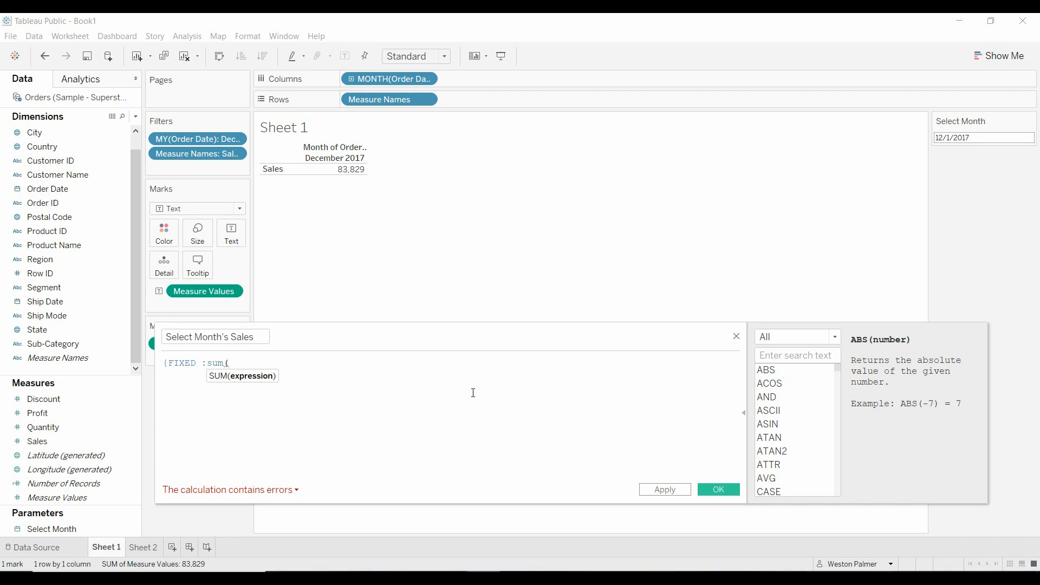
type("if Mon")
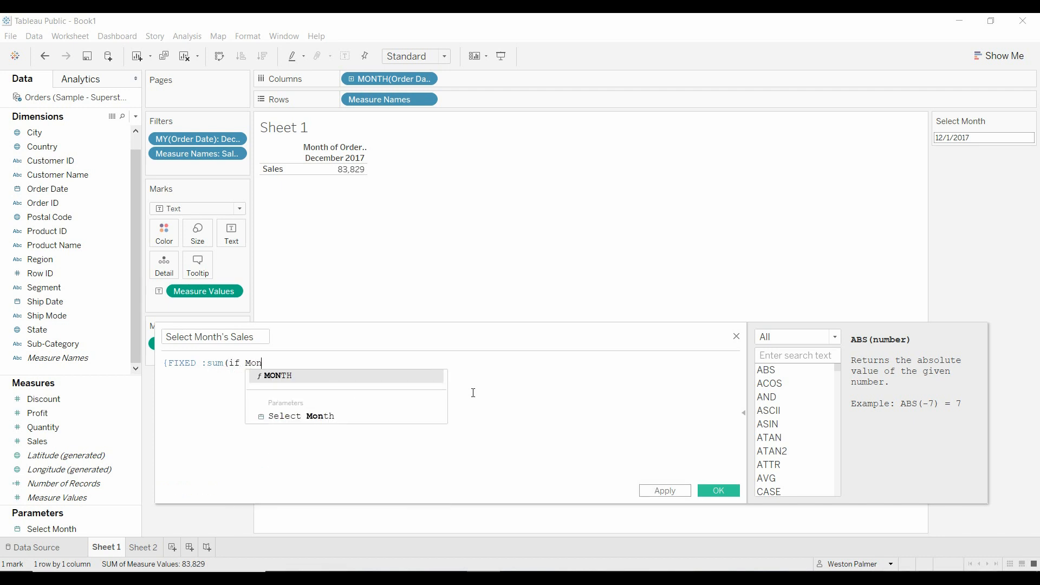
type("th (")
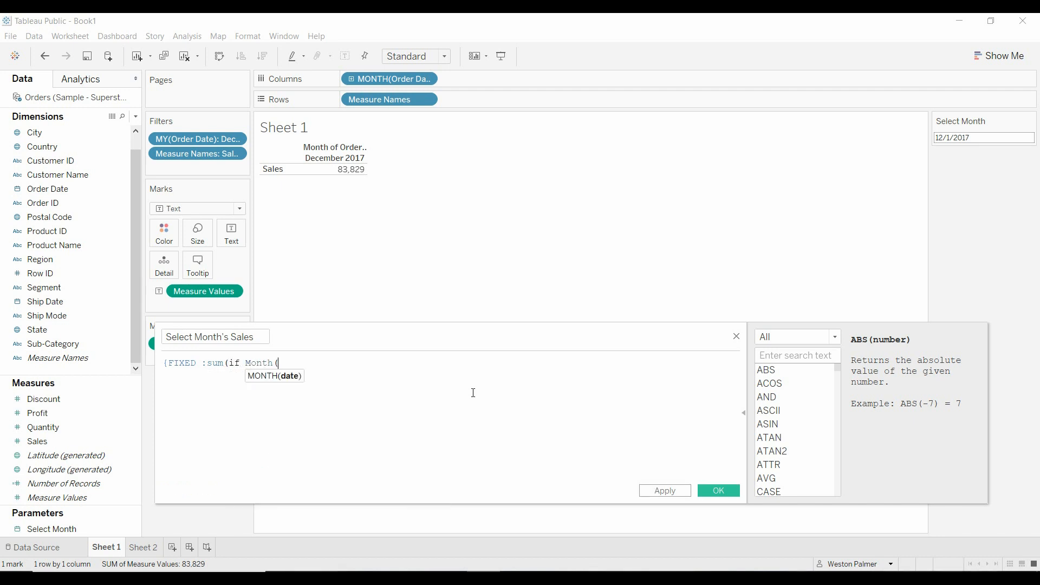
type("[Order Date]) =")
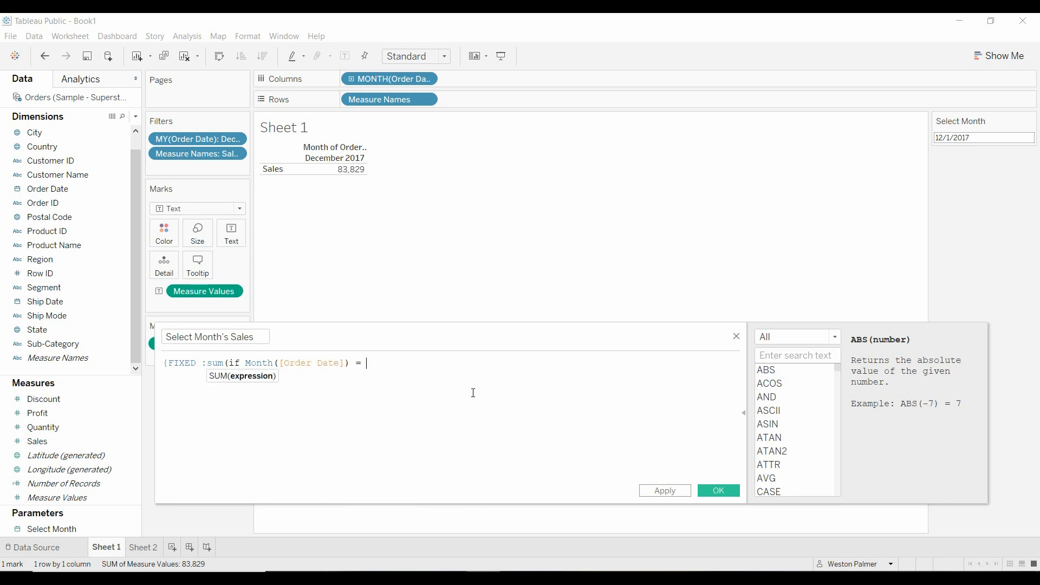
Finish the formula with = [Select Month] then [Sales] end)} and inspect the errors.
type("Sele")
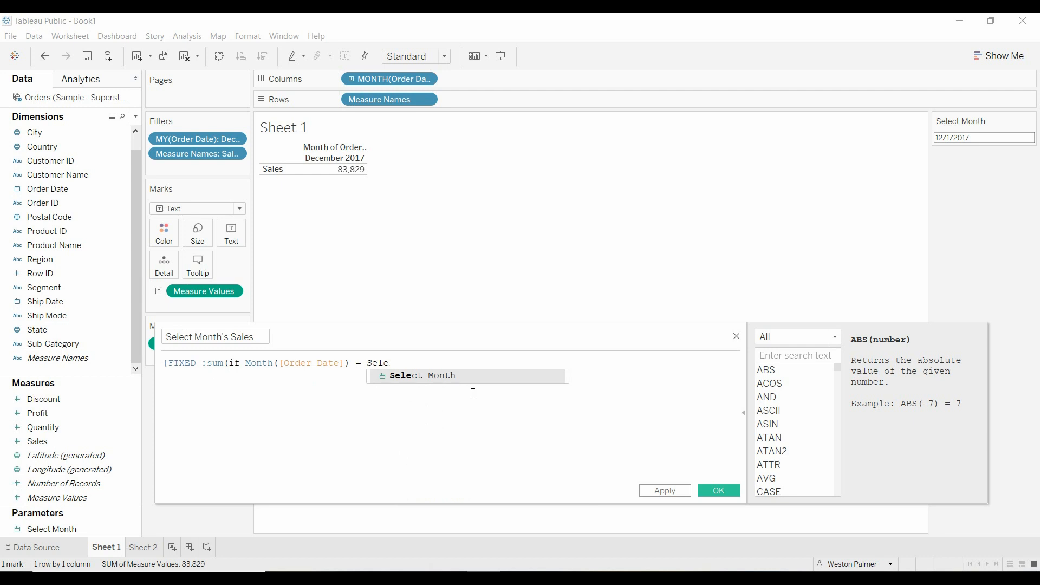
type("[Select Mont")
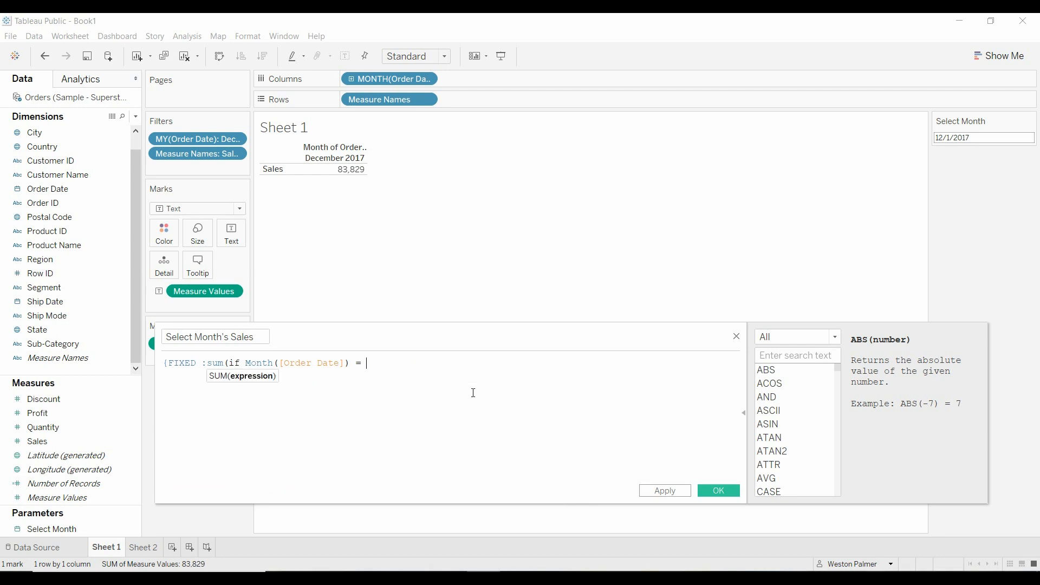
type("se")
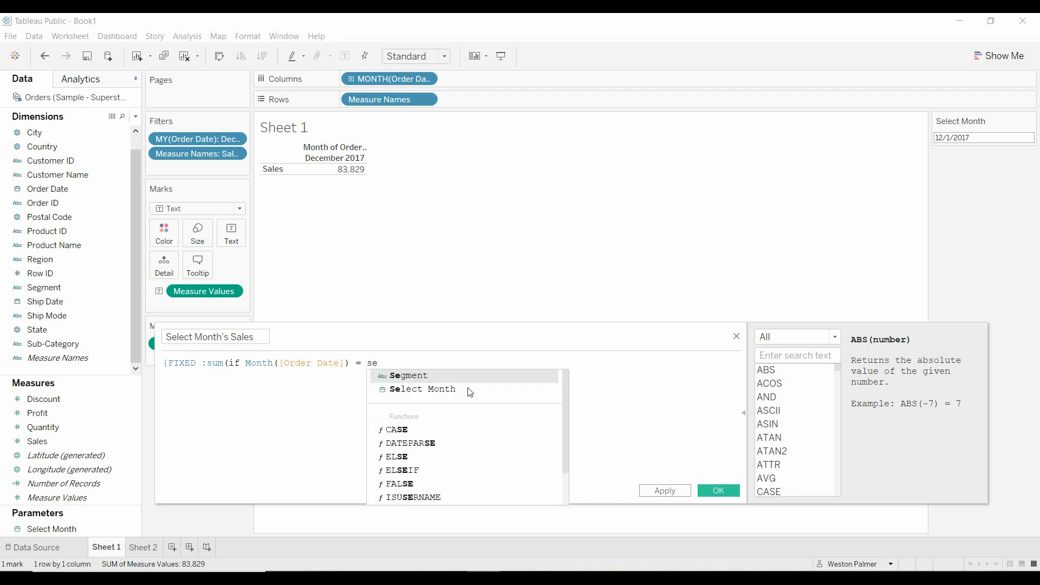
left_click(422, 389)
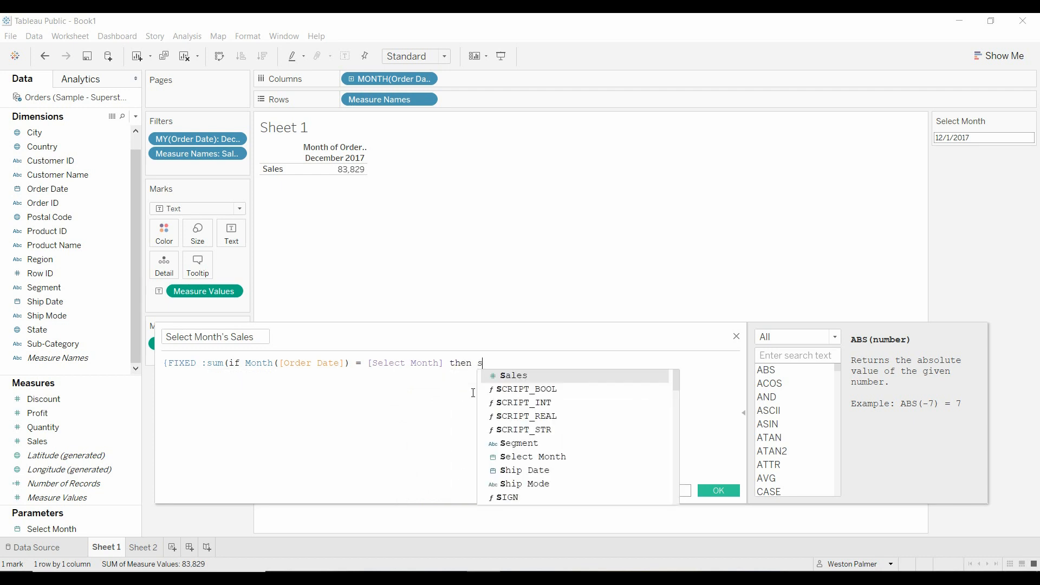
type("[Sales] e")
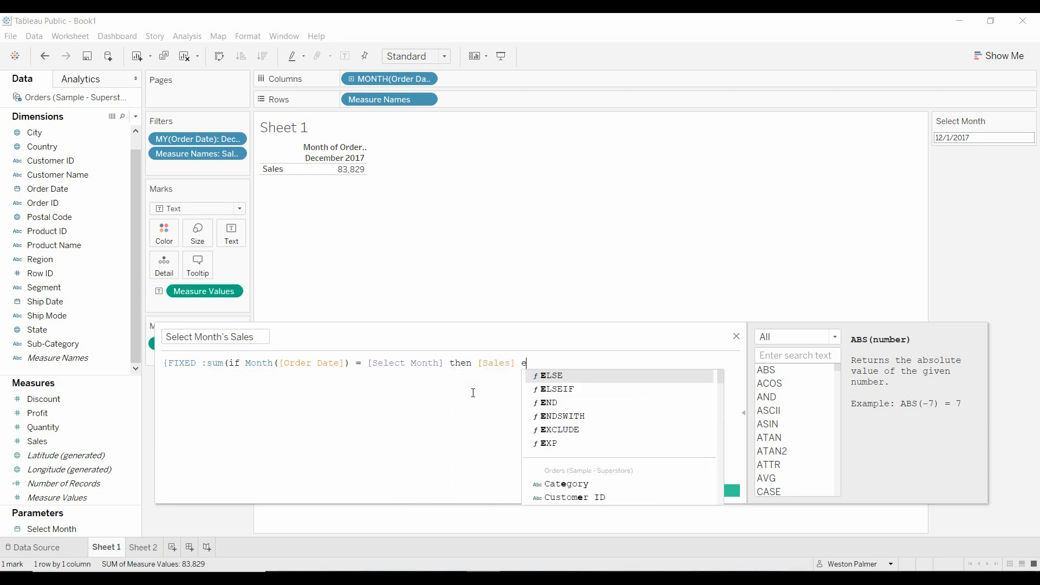
type("nd)")
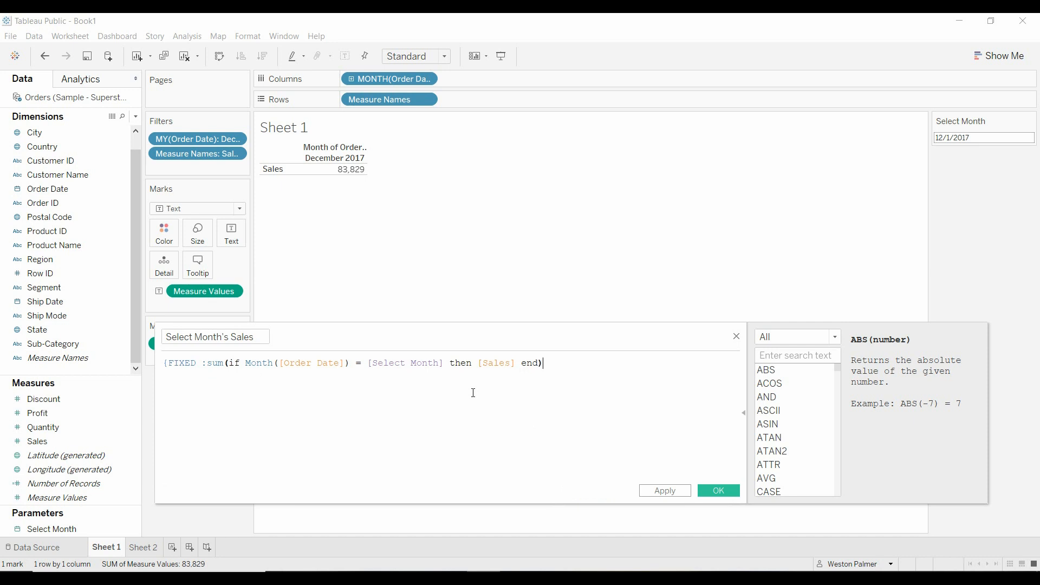
type("}")
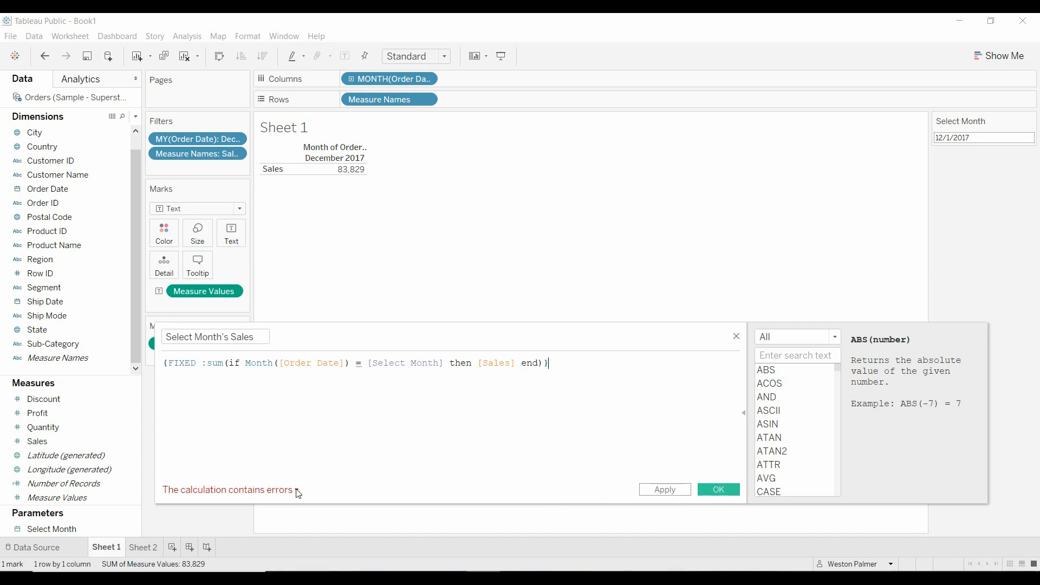
left_click(436, 399)
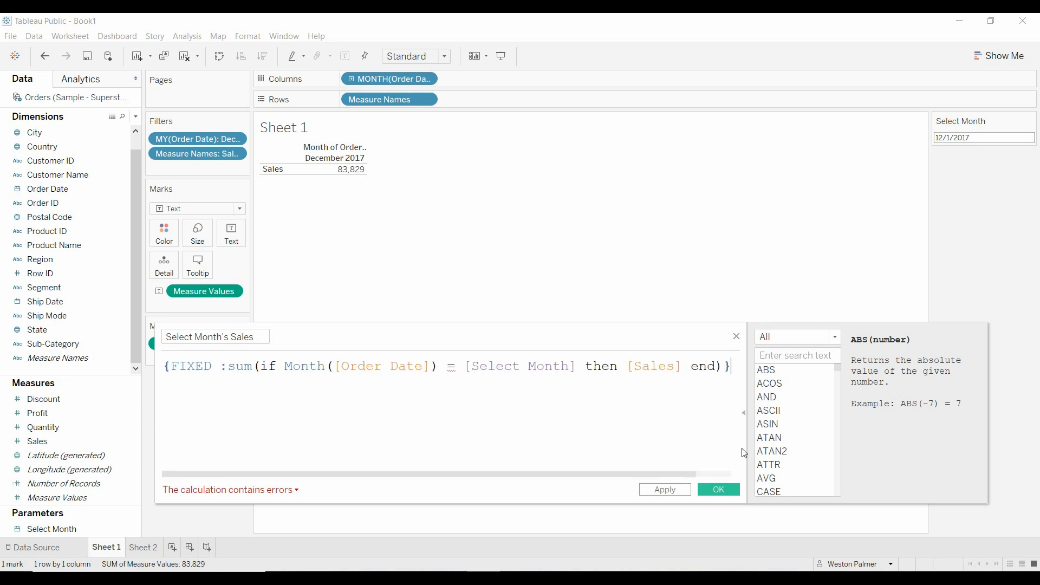
Replace Month([Order Date]) with DateTrunc('month',[Order Date]) so the calculation validates.
left_click(266, 493)
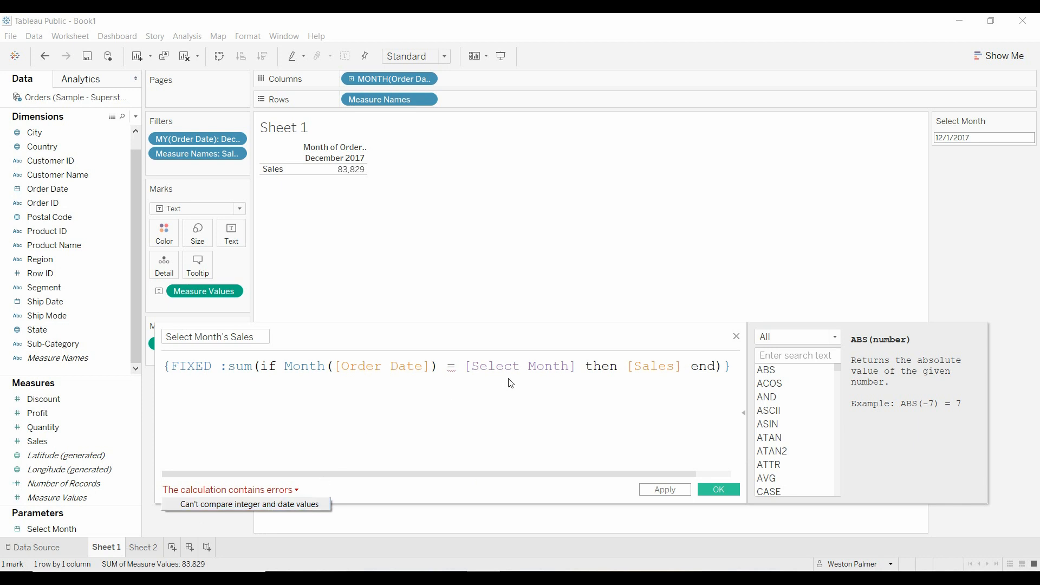
mouse_move(490, 380)
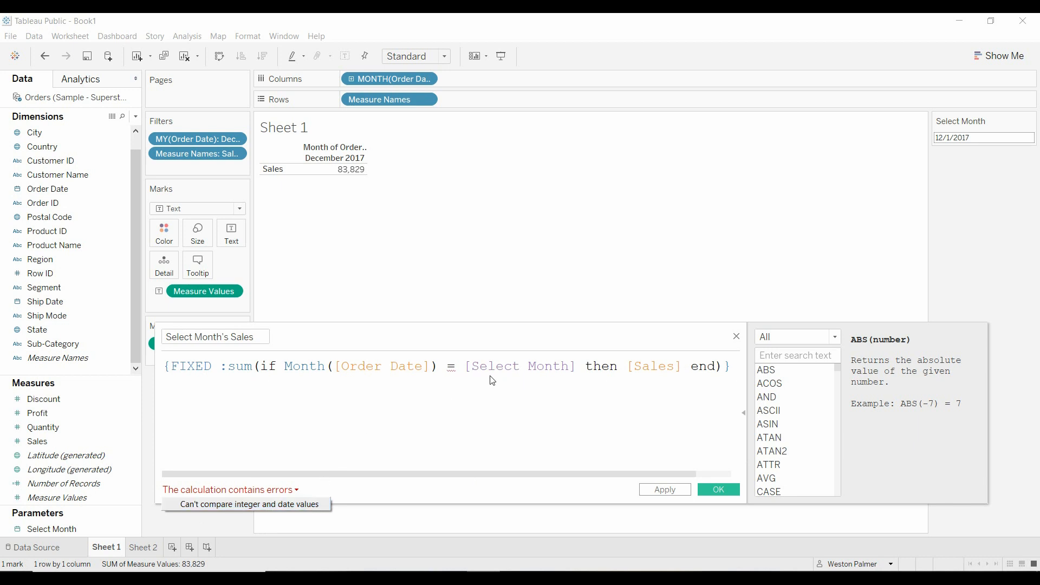
mouse_move(308, 383)
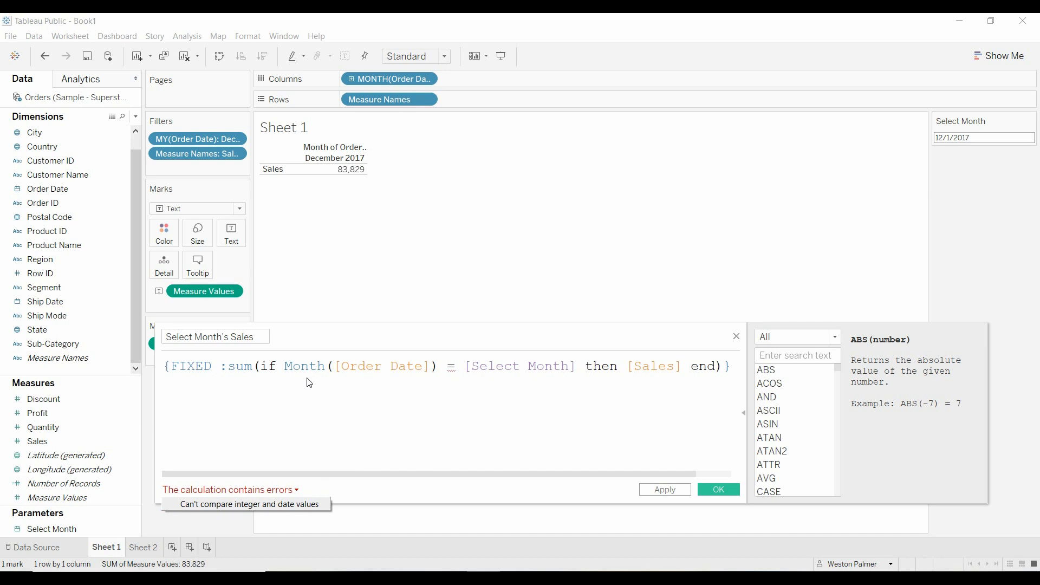
mouse_move(384, 368)
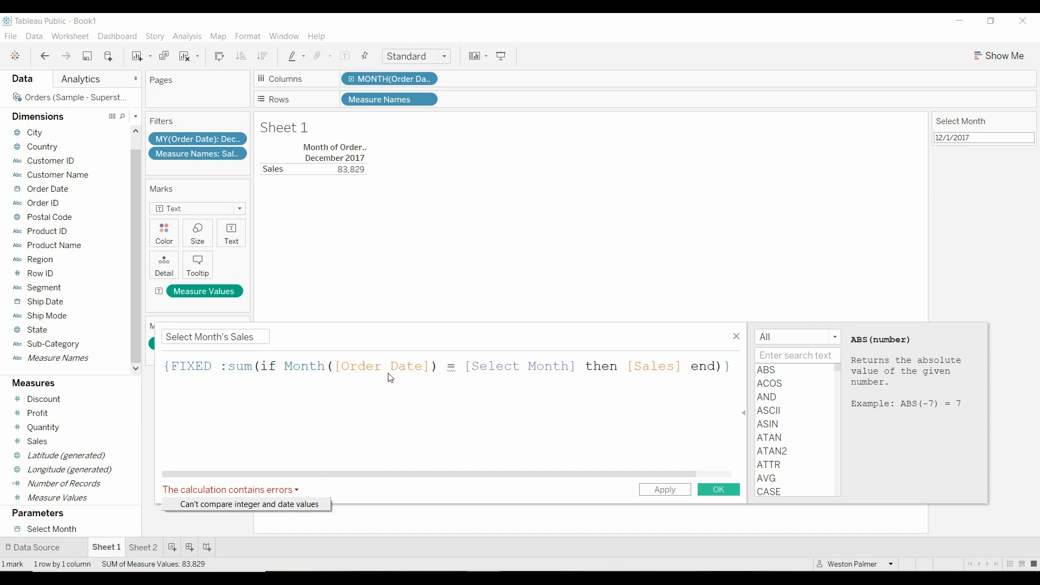
mouse_move(323, 369)
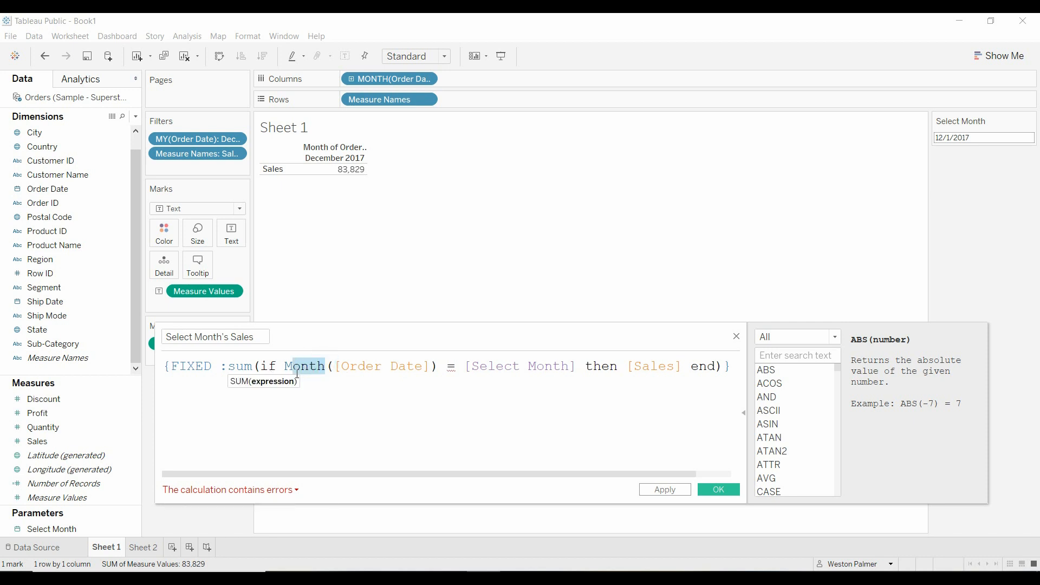
type("DateTrunc('")
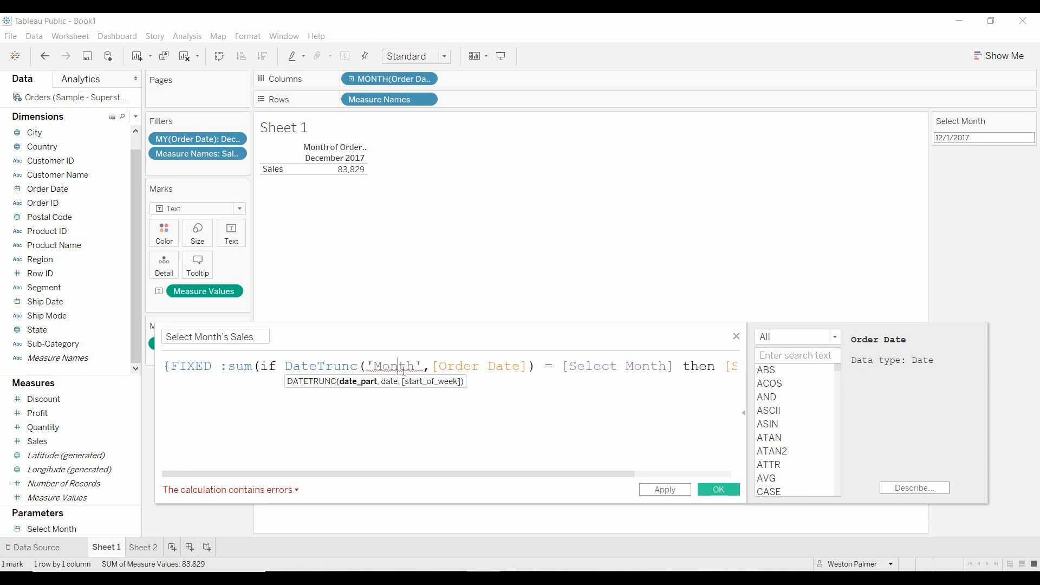
type("month")
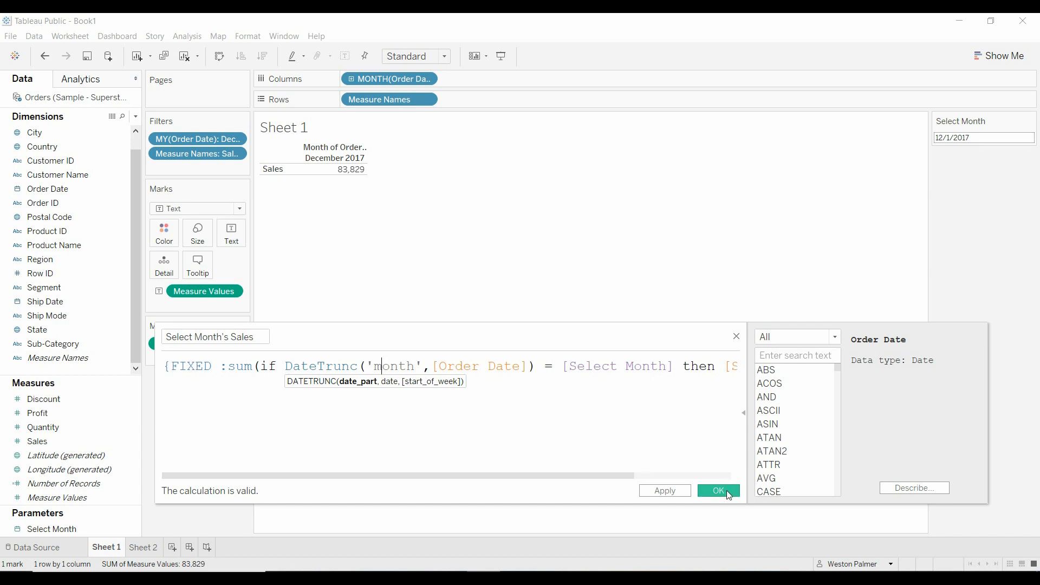
Save the calculation and add Select Month's Sales to Sheet 1's Measure Values.
left_click(718, 490)
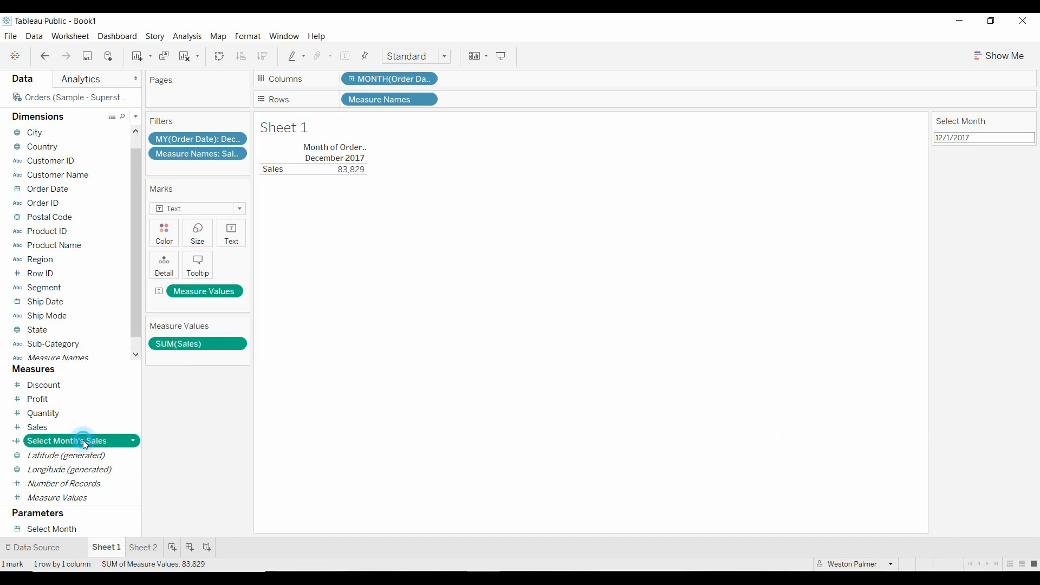
left_click_drag(66, 440, 206, 358)
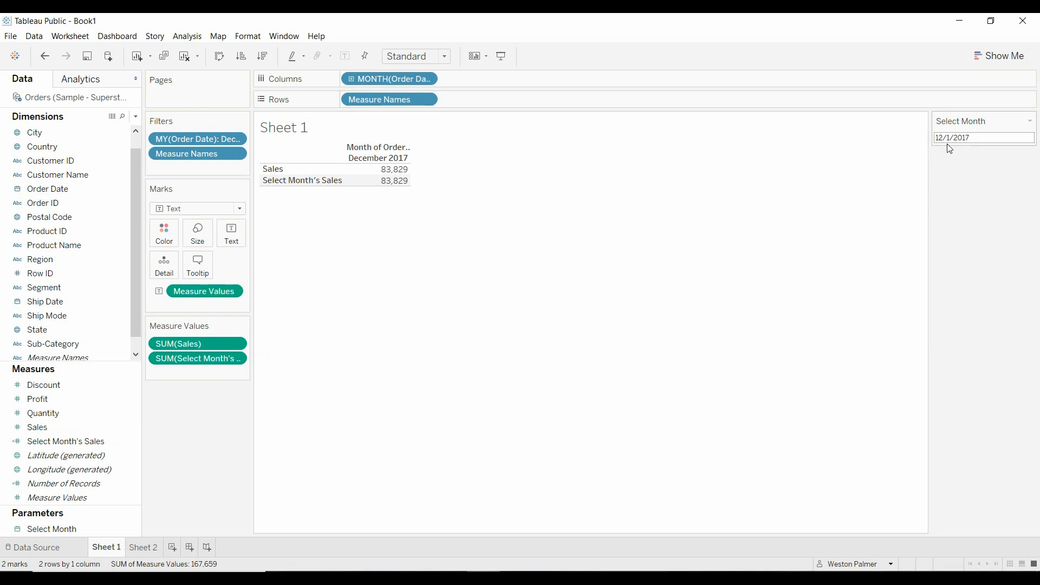
mouse_move(917, 151)
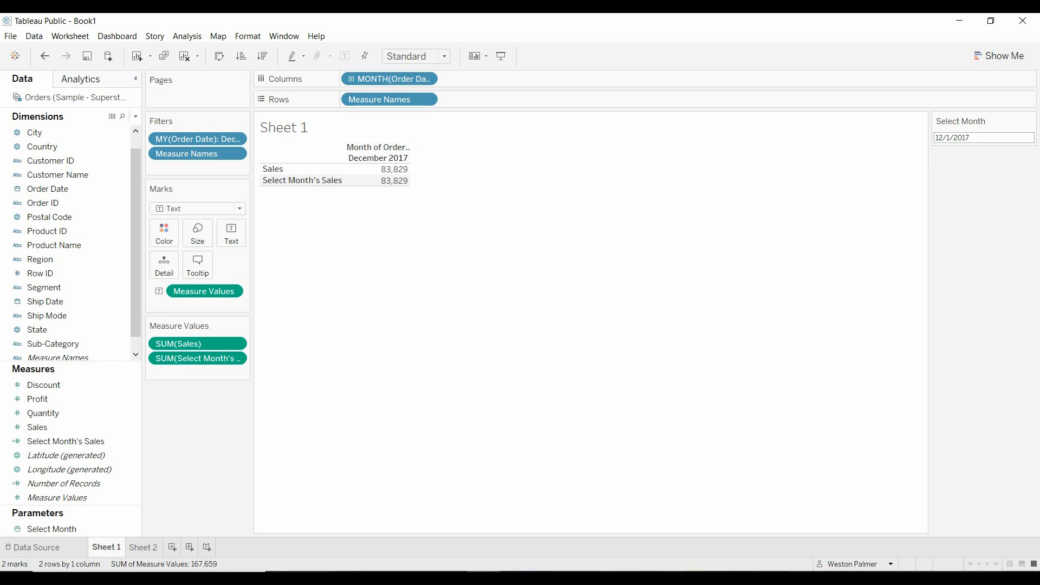
Set Select Month to December 2015, so Select Month's Sales reads 74,920.
left_click(1026, 137)
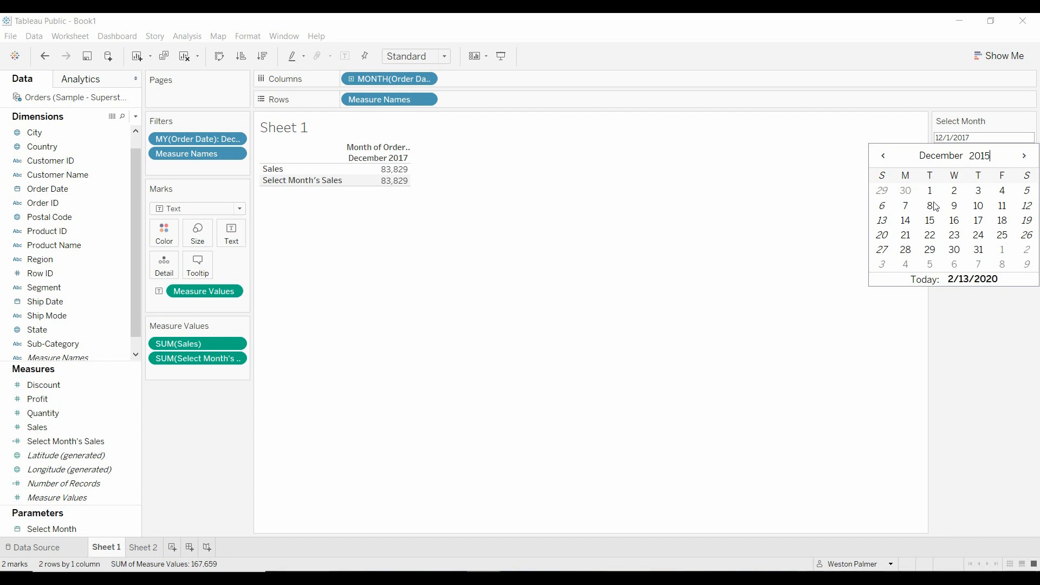
left_click(930, 191)
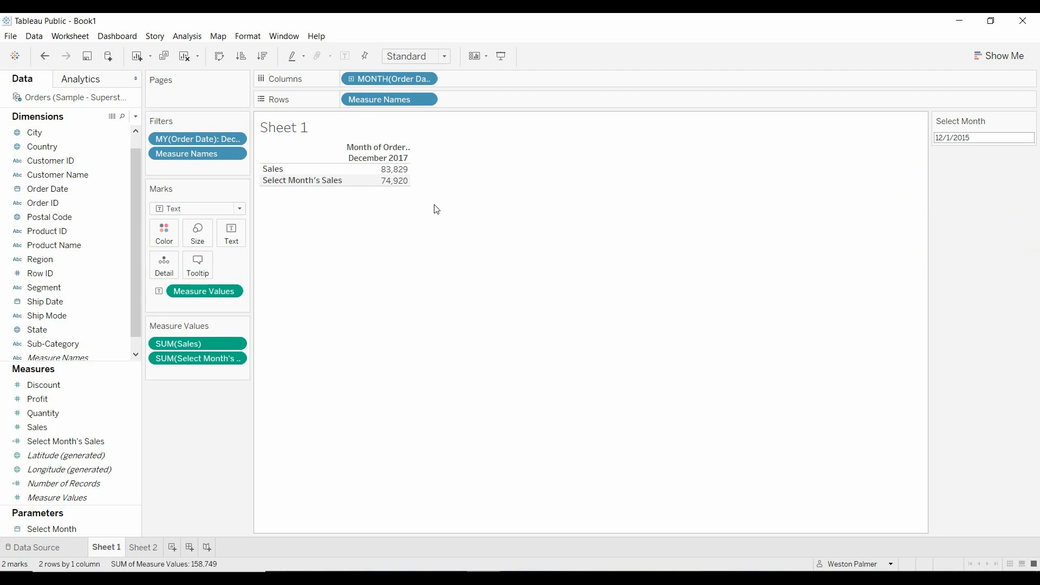
mouse_move(403, 317)
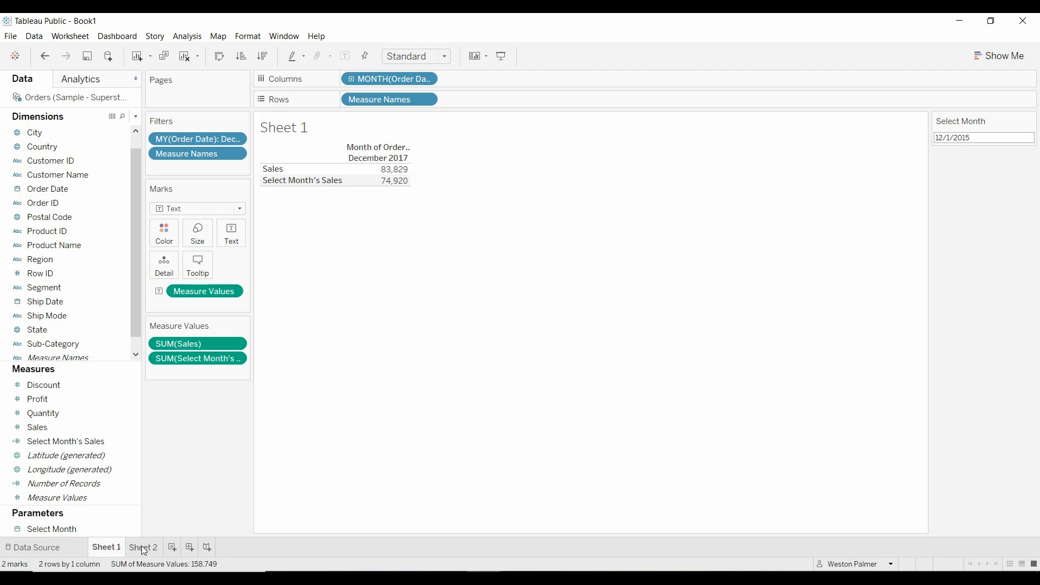
Add Select Month's Sales to Sheet 2's monthly table, check December 2017, return to Sheet 1.
left_click(143, 547)
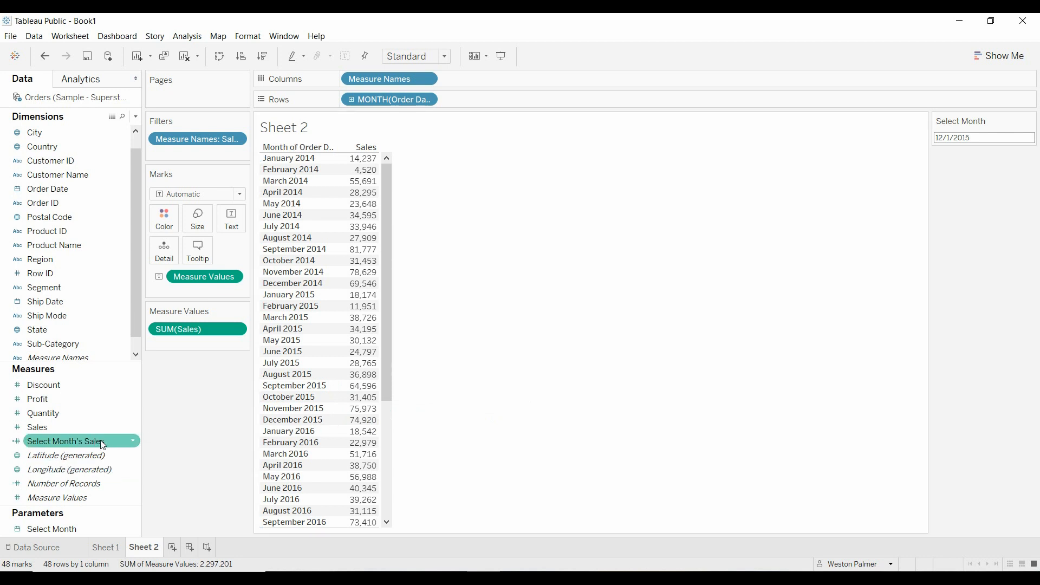
left_click_drag(63, 440, 195, 340)
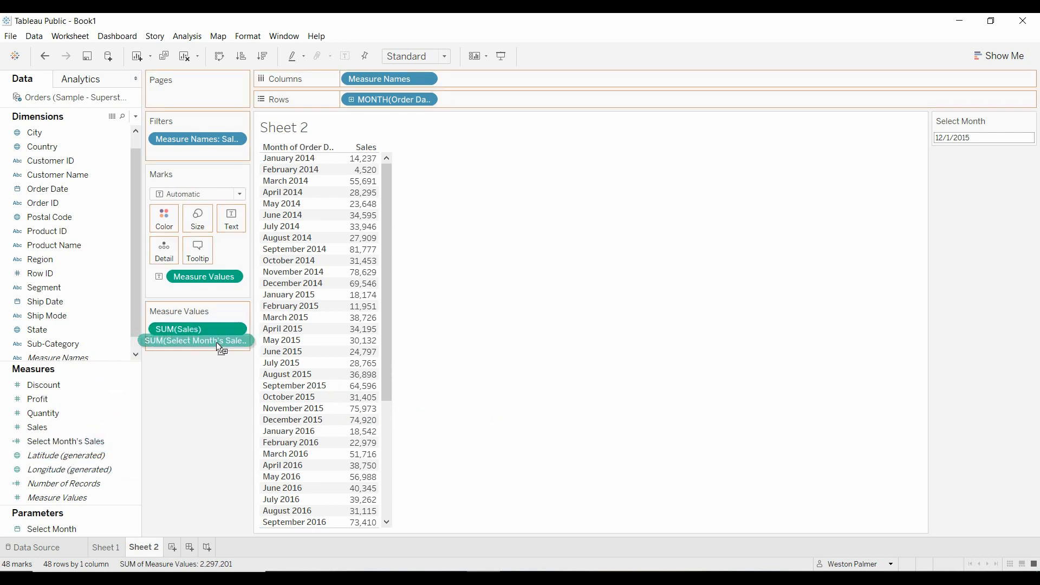
left_click_drag(196, 340, 198, 344)
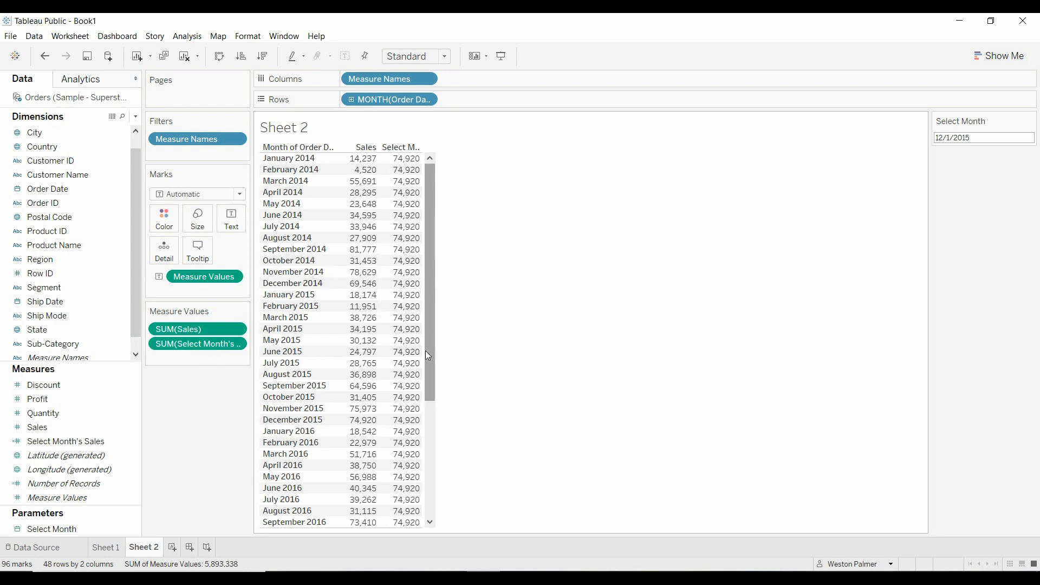
left_click(292, 419)
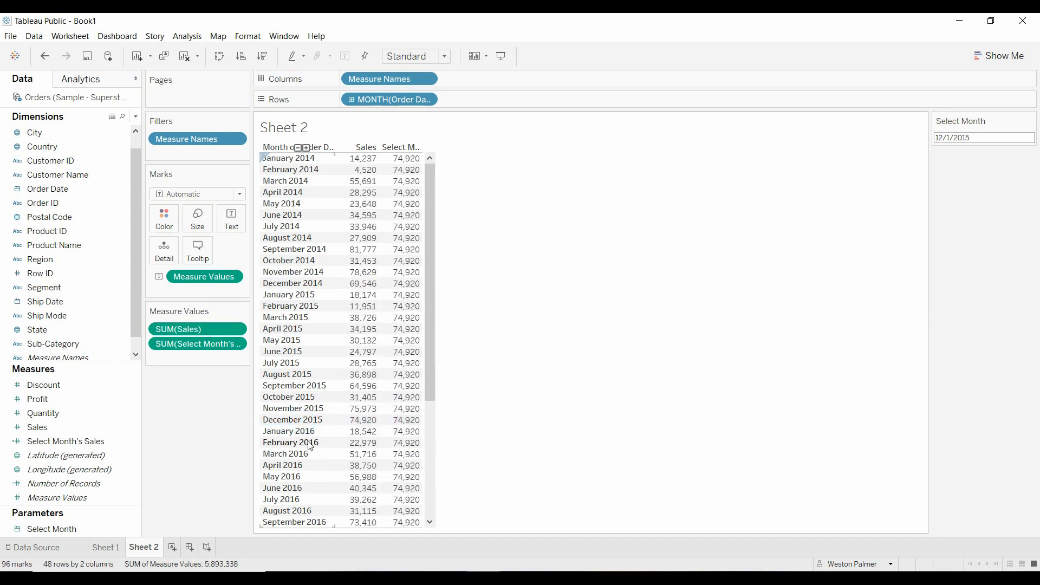
scroll("down", 3)
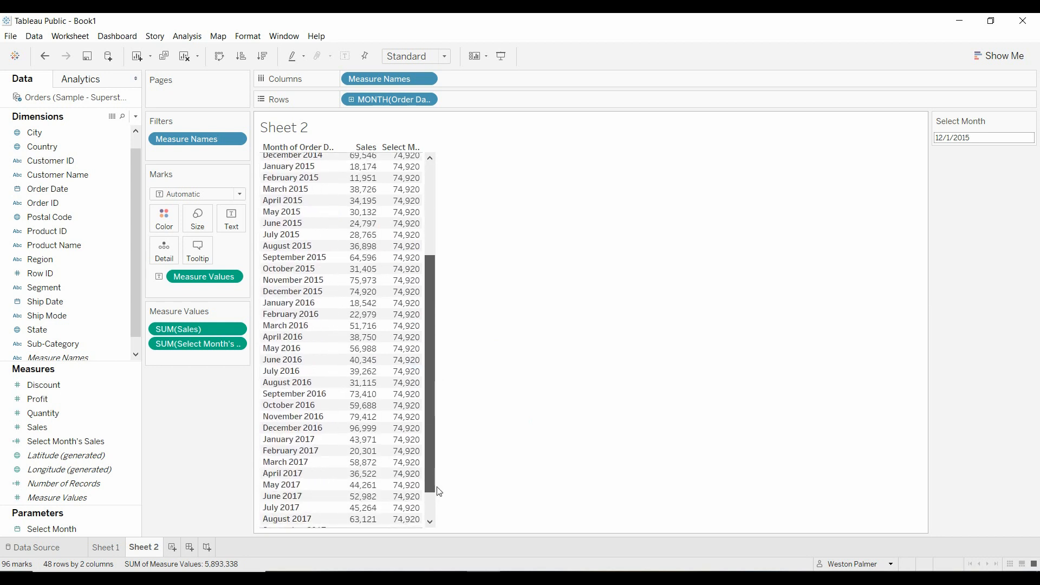
left_click(281, 522)
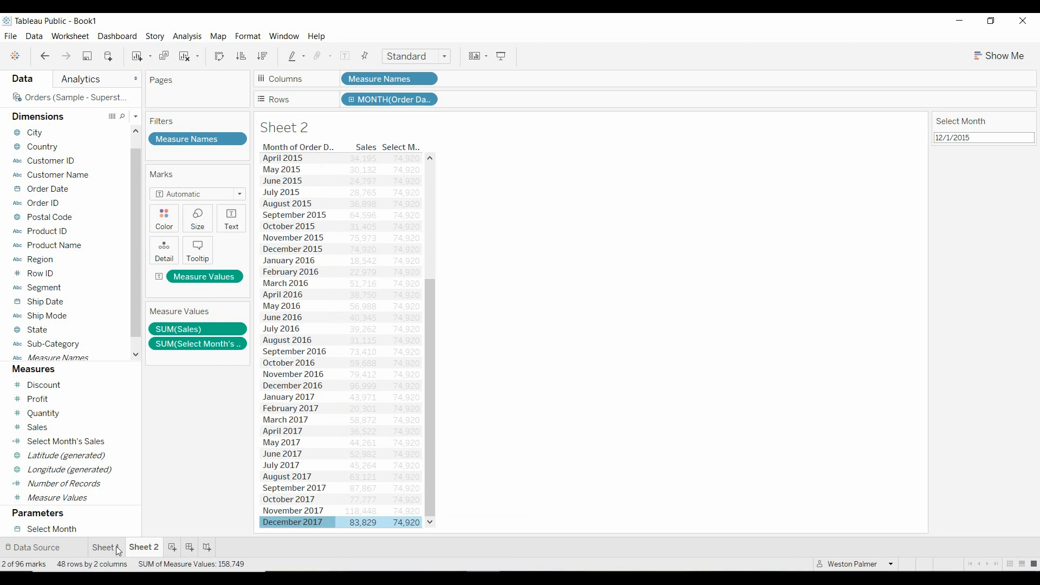
left_click(103, 547)
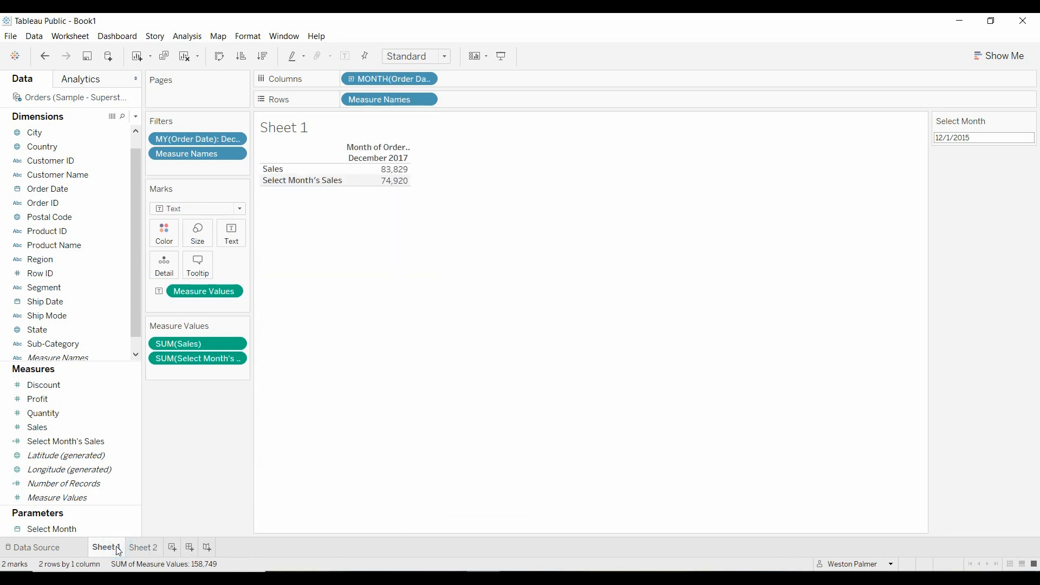